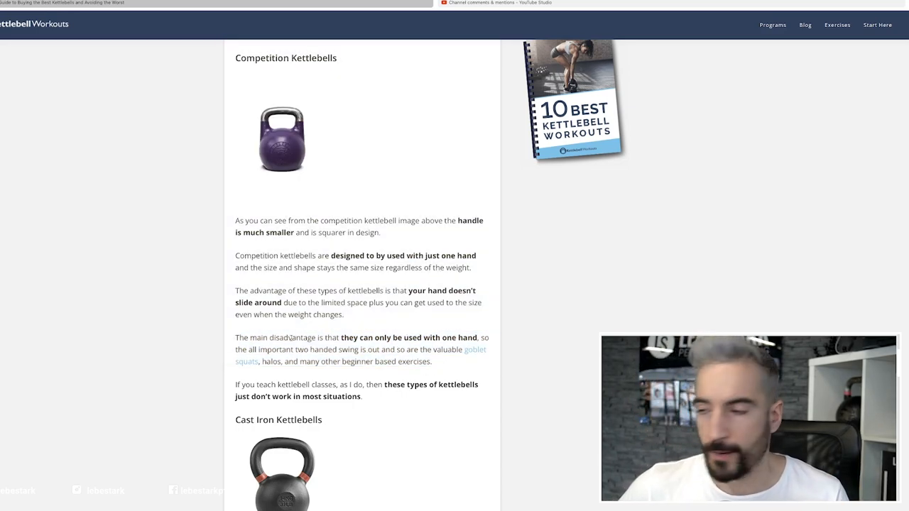
Highlight the sentence saying competition kettlebells can only be used with one hand, not two-handed swings
left_click_drag(340, 338, 431, 362)
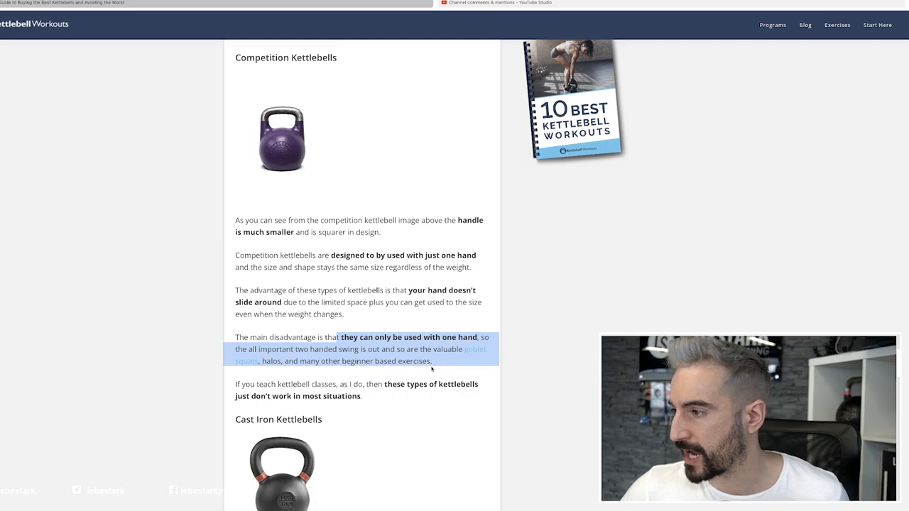
scroll("up", 3)
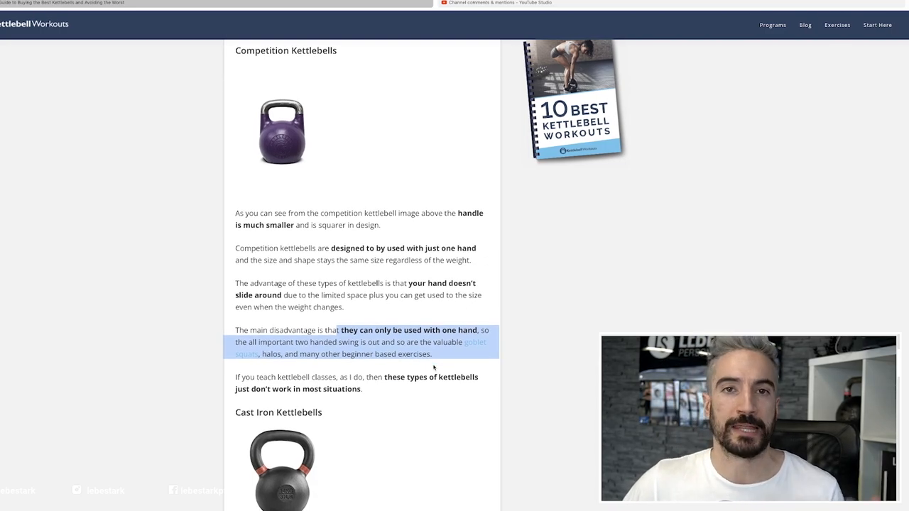